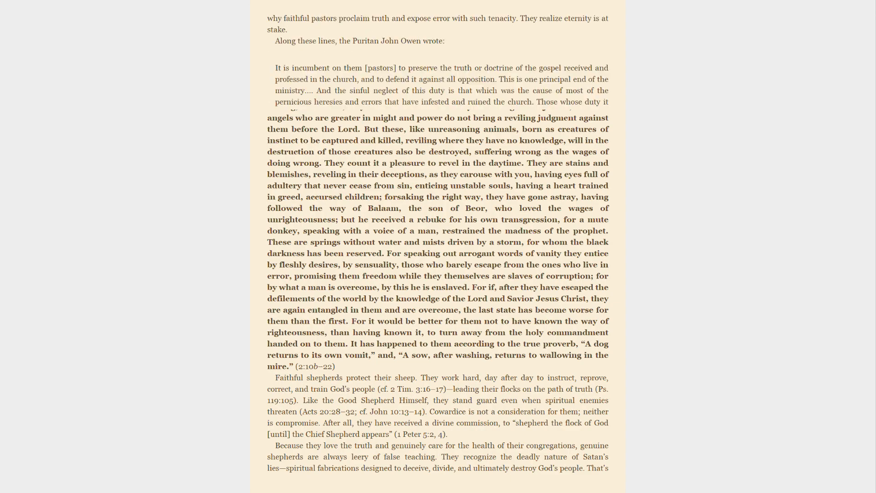
scroll("down", 3)
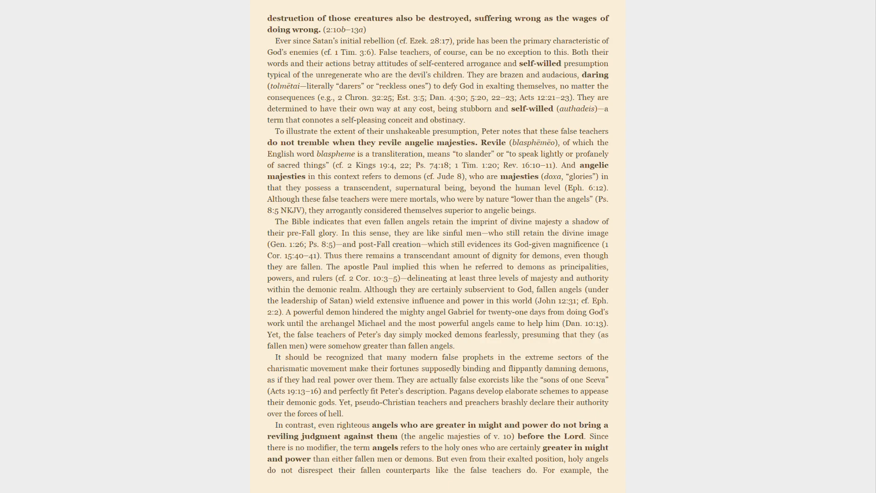
scroll("down", 3)
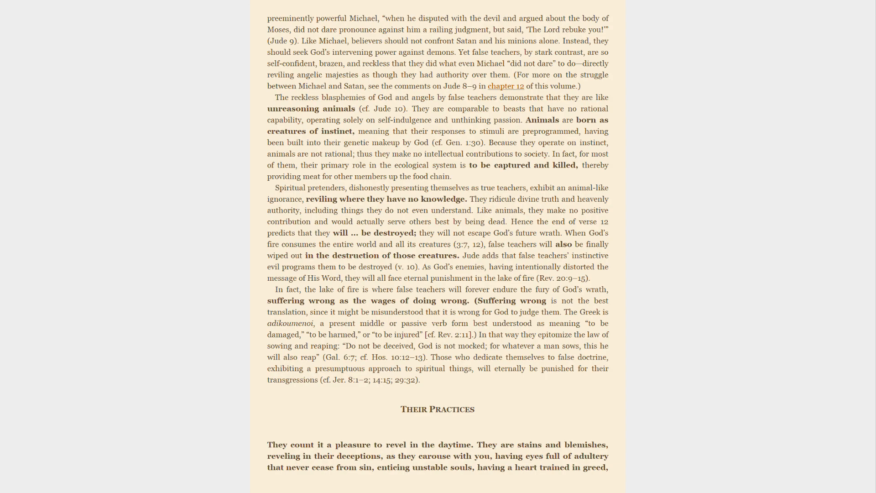
scroll("down", 3)
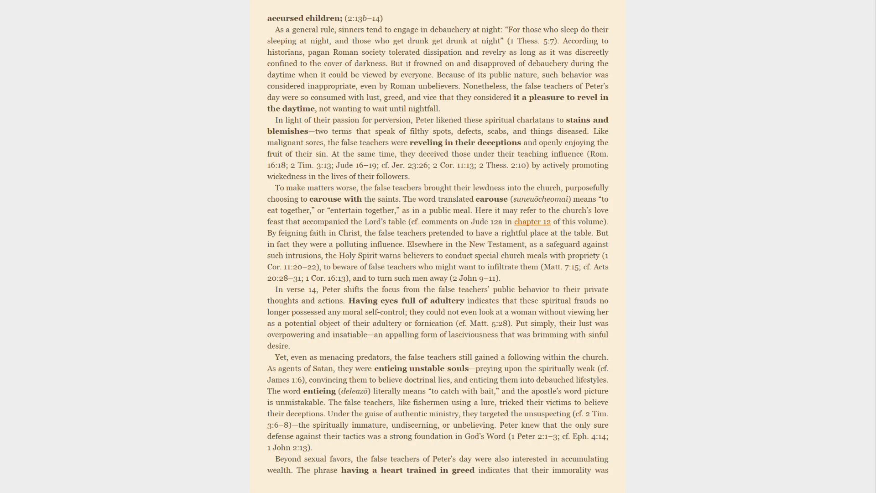
scroll("down", 3)
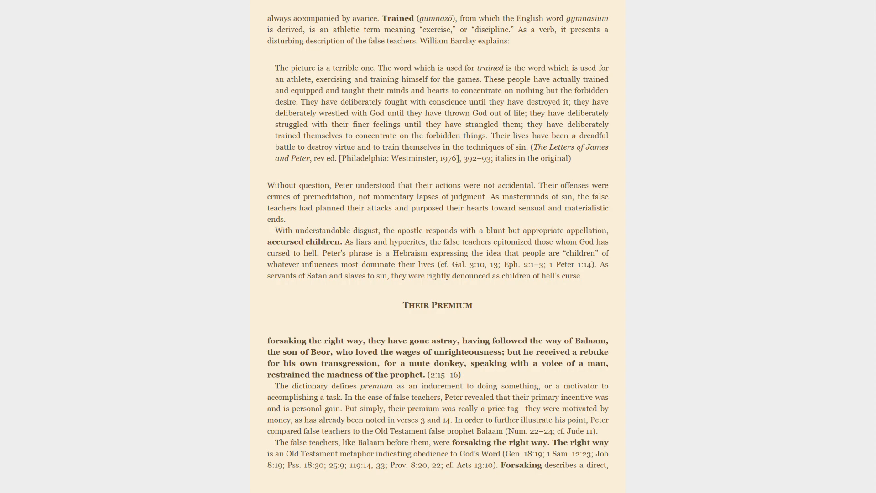
scroll("down", 3)
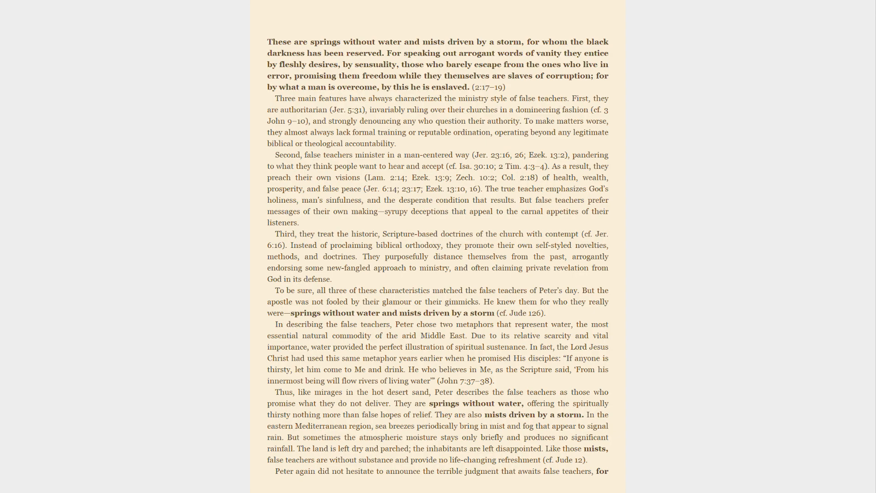
scroll("down", 3)
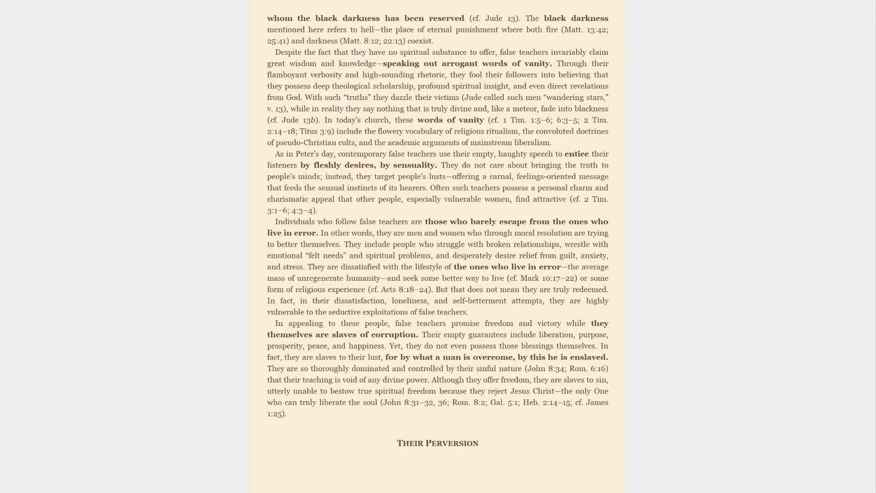
scroll("down", 3)
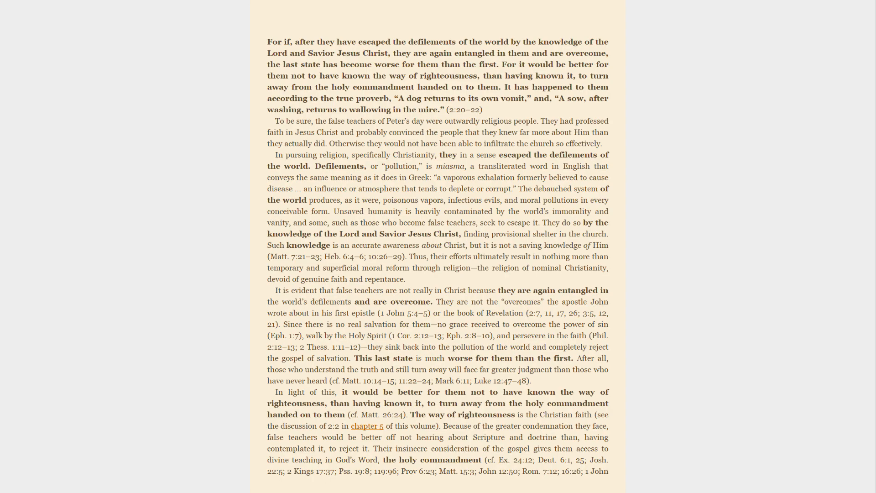
scroll("down", 3)
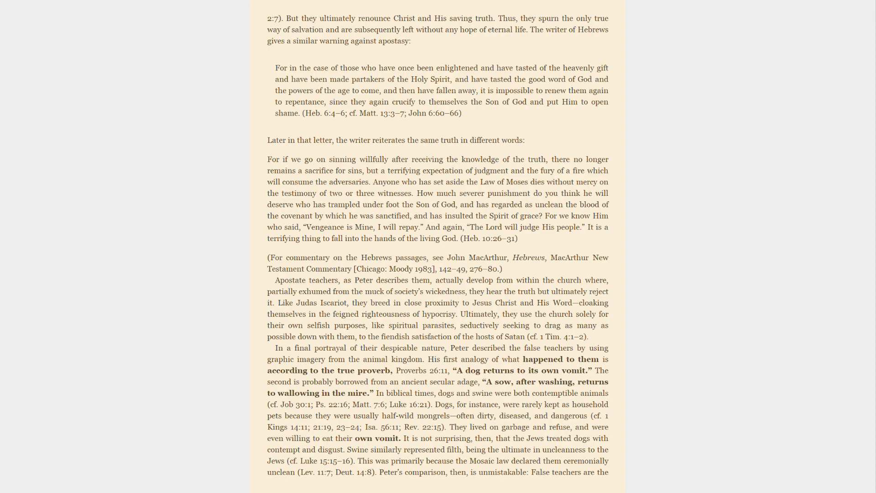
scroll("down", 3)
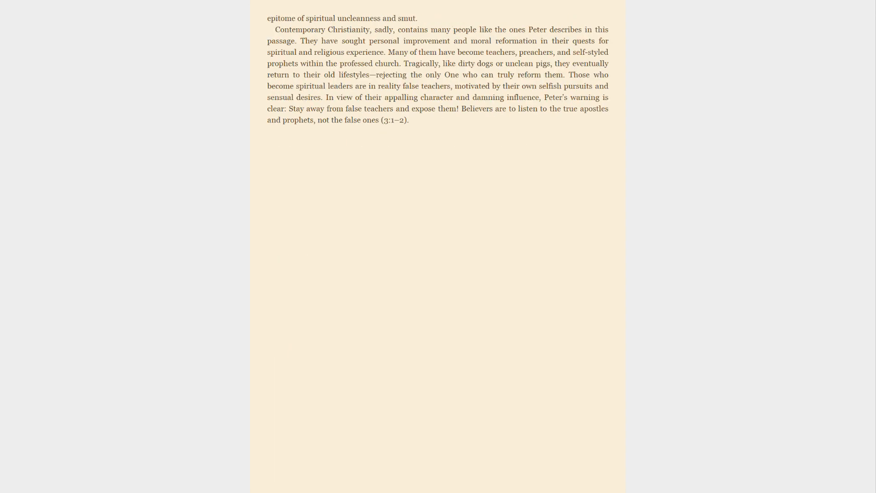